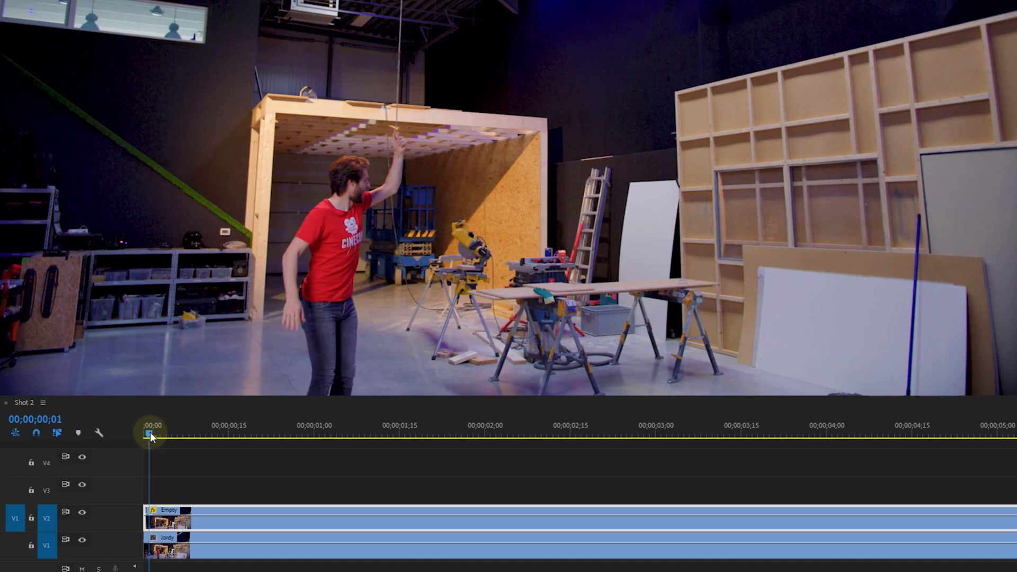
- Scrub the shot and place Web-Long.png on track V3 starting at 00;00;02;02
left_click_drag(151, 434, 291, 435)
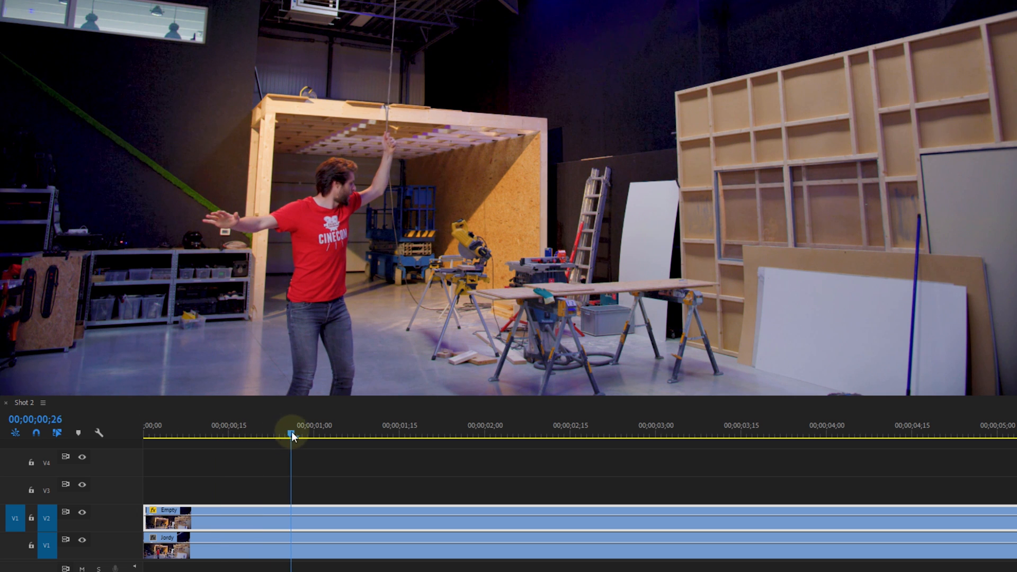
left_click(491, 426)
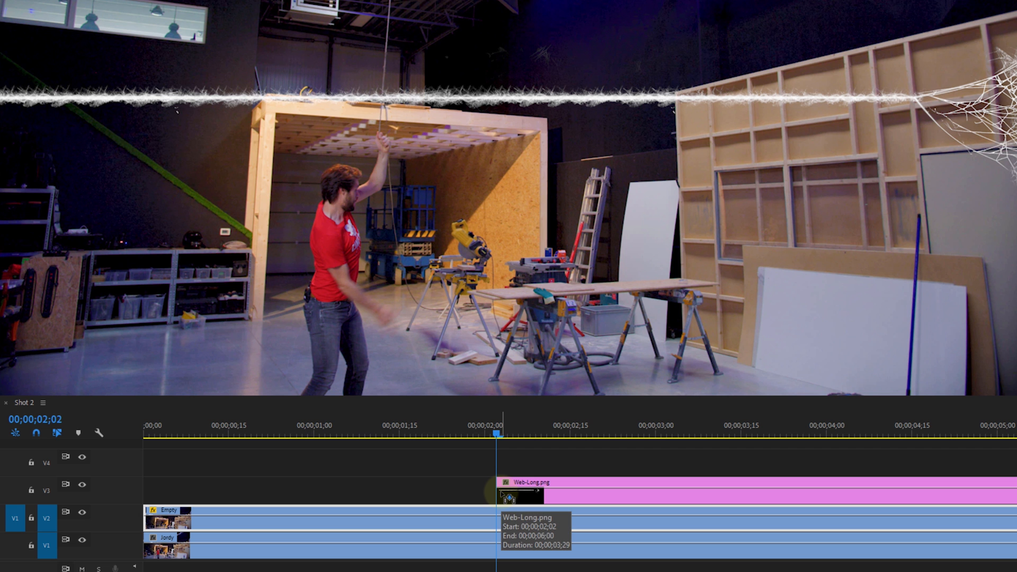
- Select the Web-Long.png clip to show its motion settings in Effect Controls
left_click(522, 436)
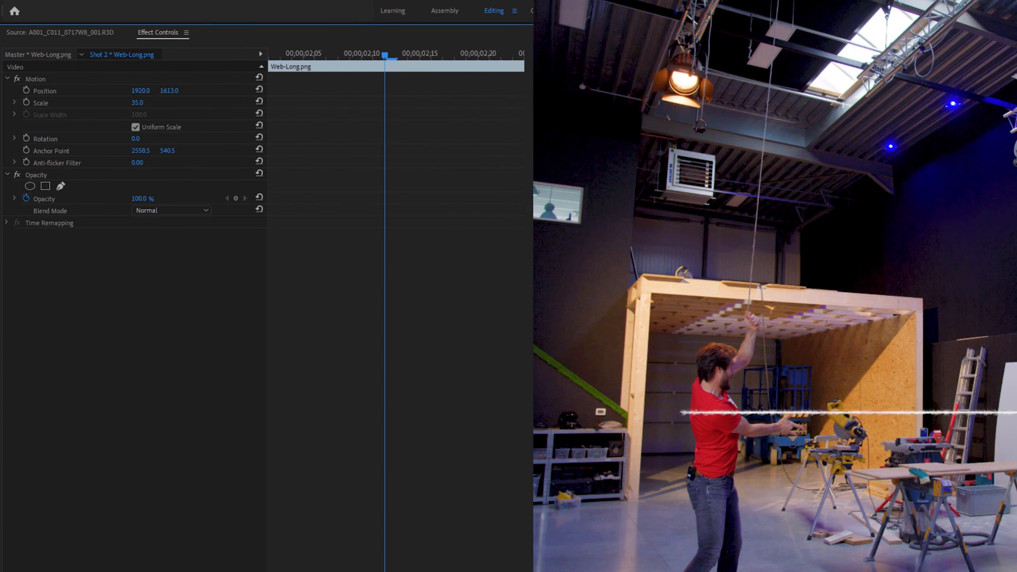
- Give the web Scale 13, Rotation 18.5°, a moved anchor, and non-uniform Scale Height 10
left_click_drag(139, 90, 149, 90)
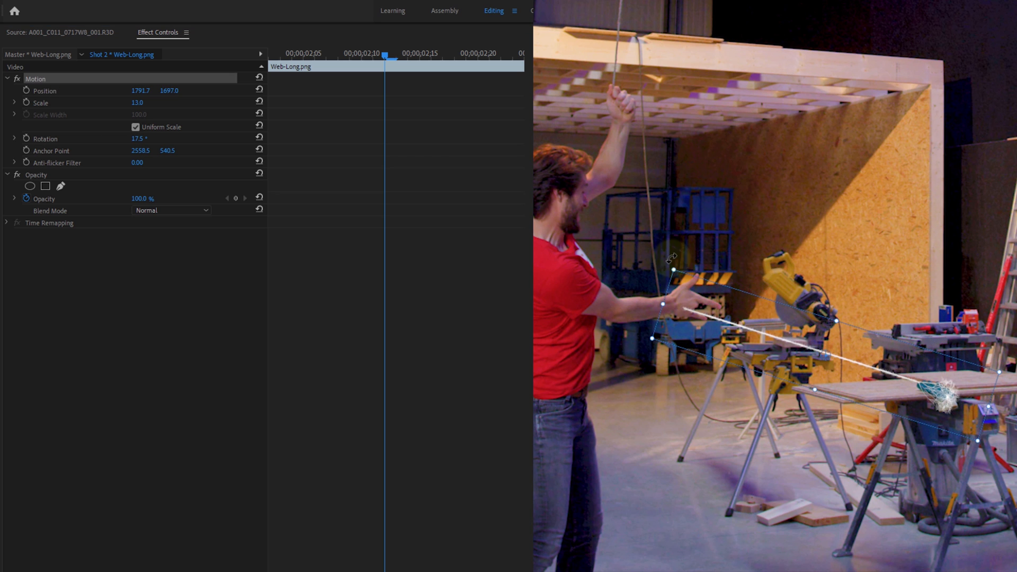
left_click_drag(671, 266, 814, 353)
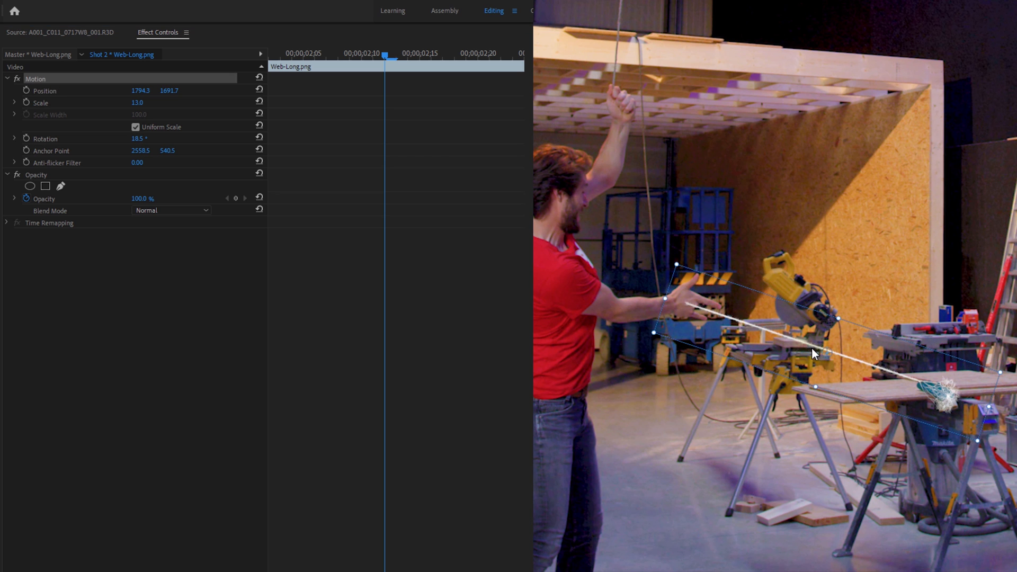
left_click_drag(815, 353, 954, 399)
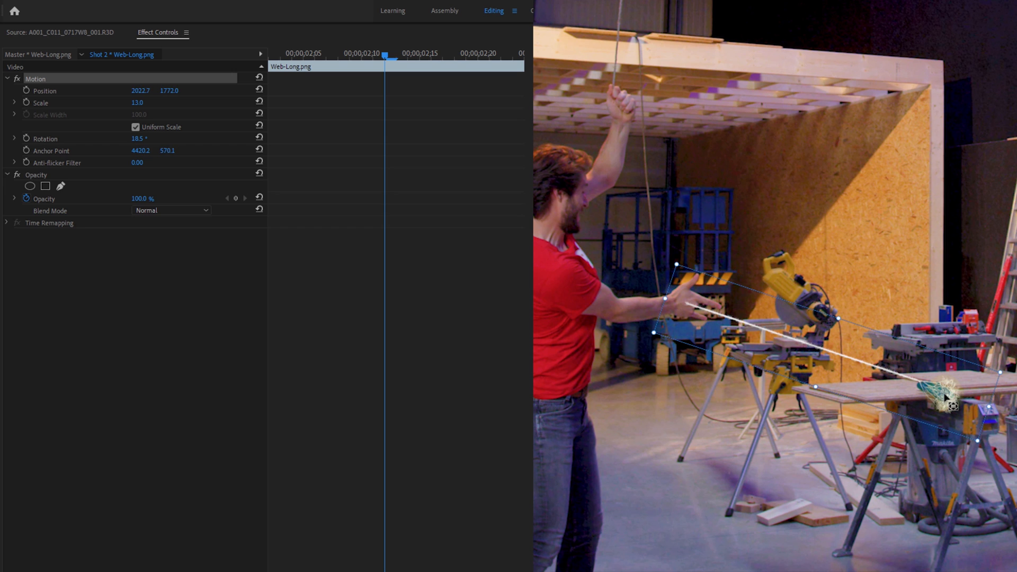
left_click(133, 126)
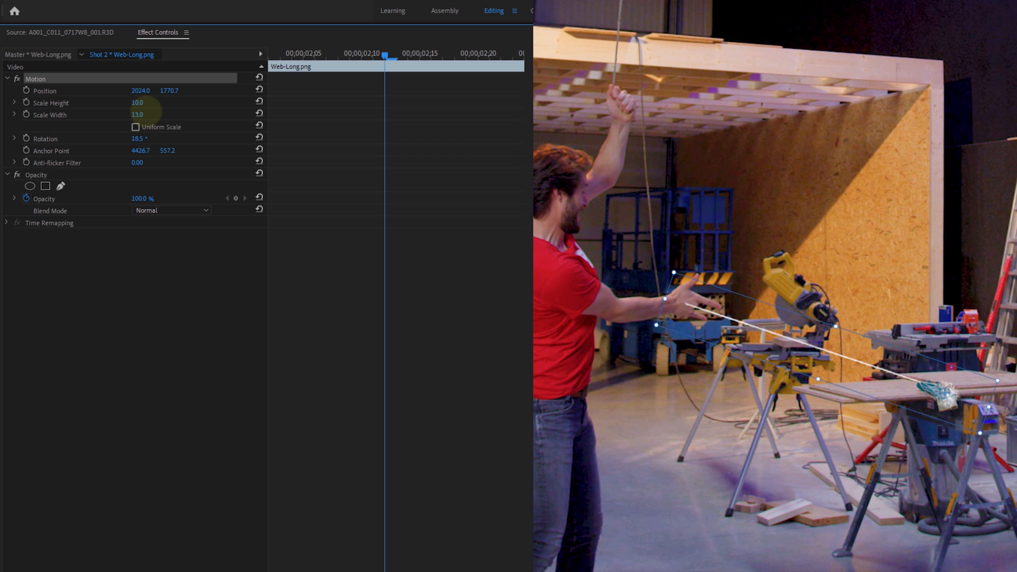
left_click_drag(137, 114, 150, 114)
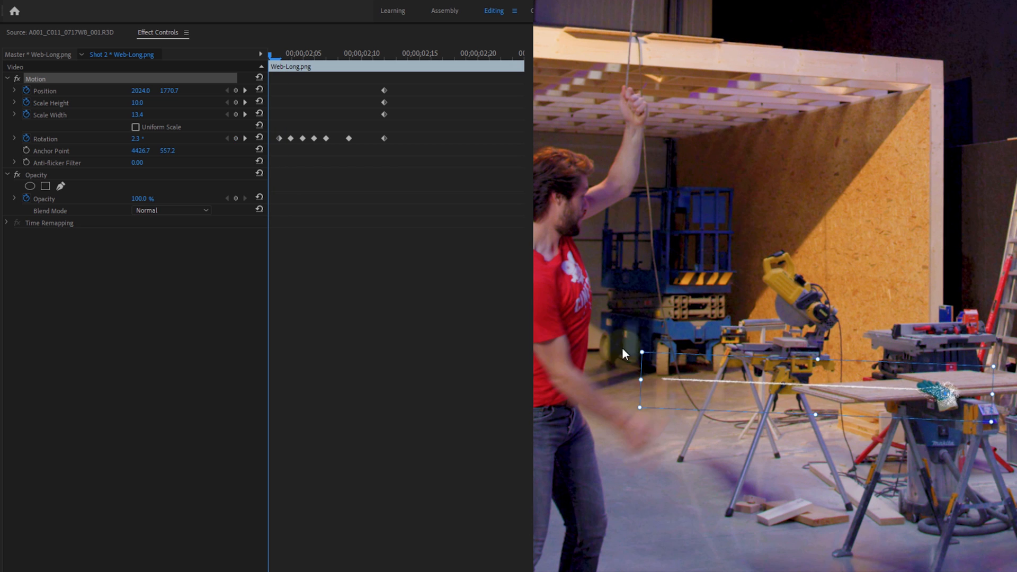
- Keyframe the web's Position and Rotation to follow the hand, then start a free-draw bezier mask
left_click(398, 52)
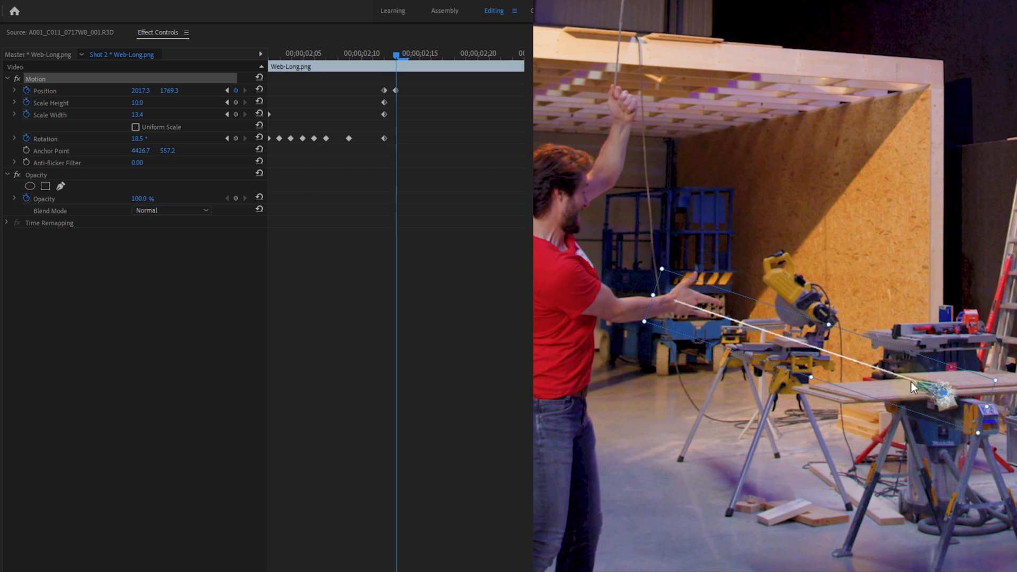
left_click_drag(396, 53, 445, 53)
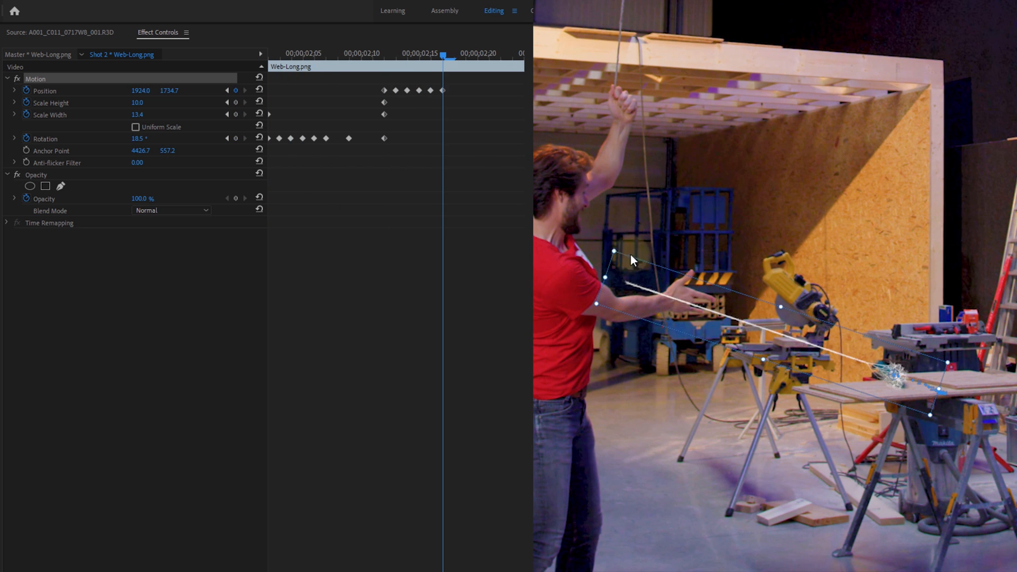
left_click(480, 55)
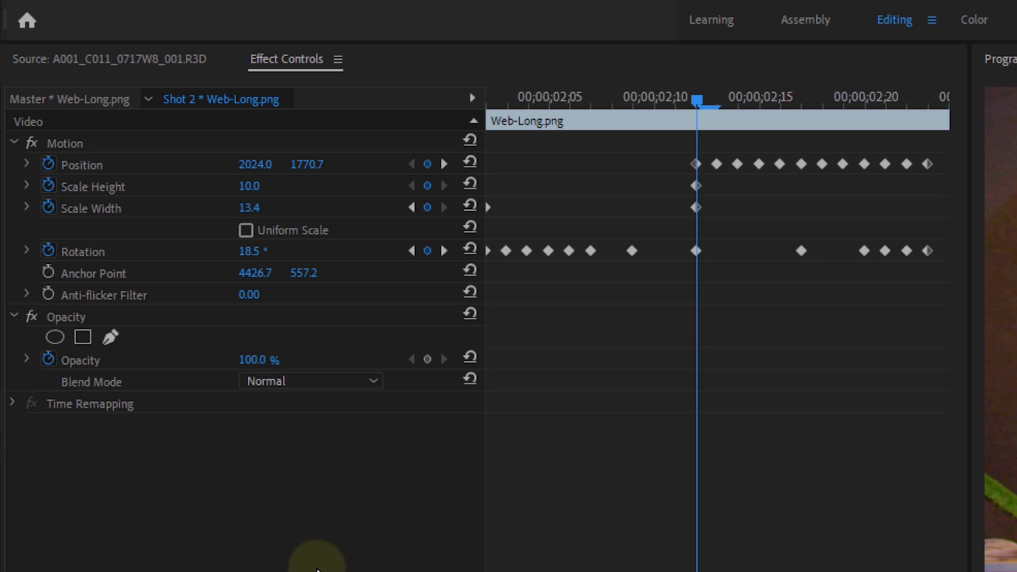
left_click(110, 338)
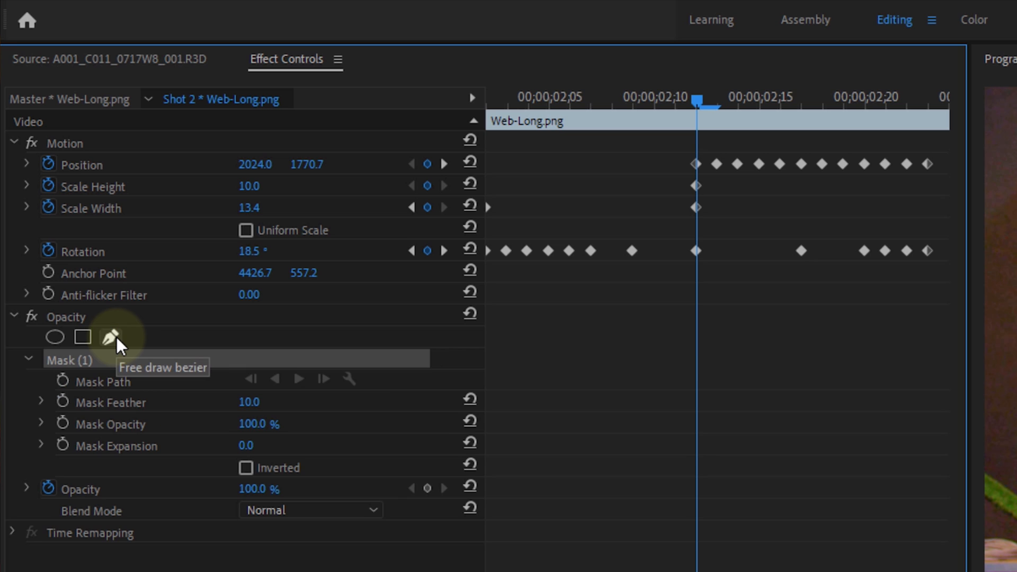